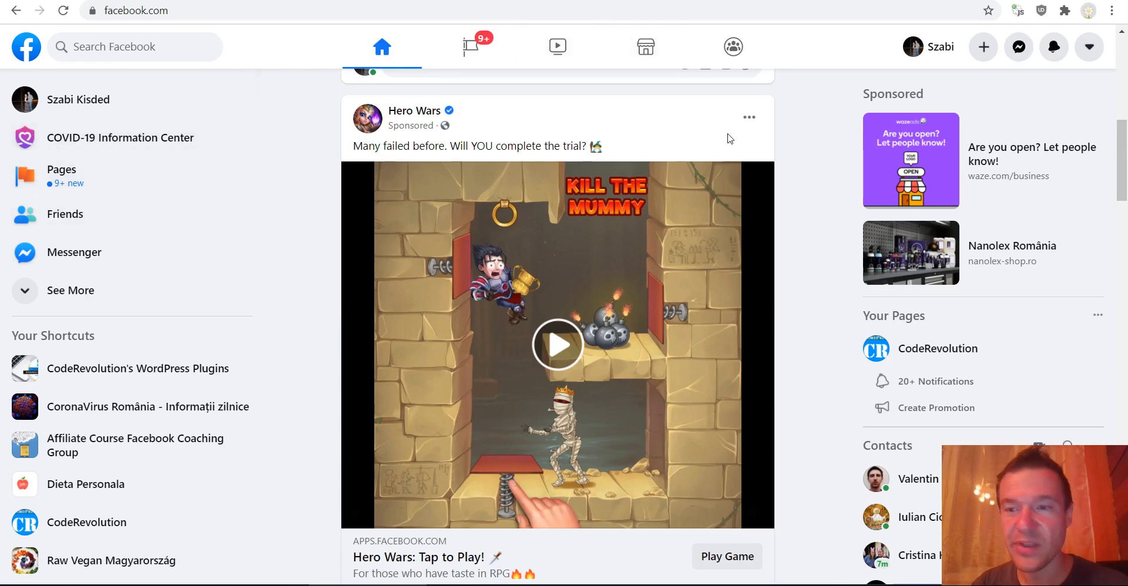
pyautogui.moveTo(1088, 47)
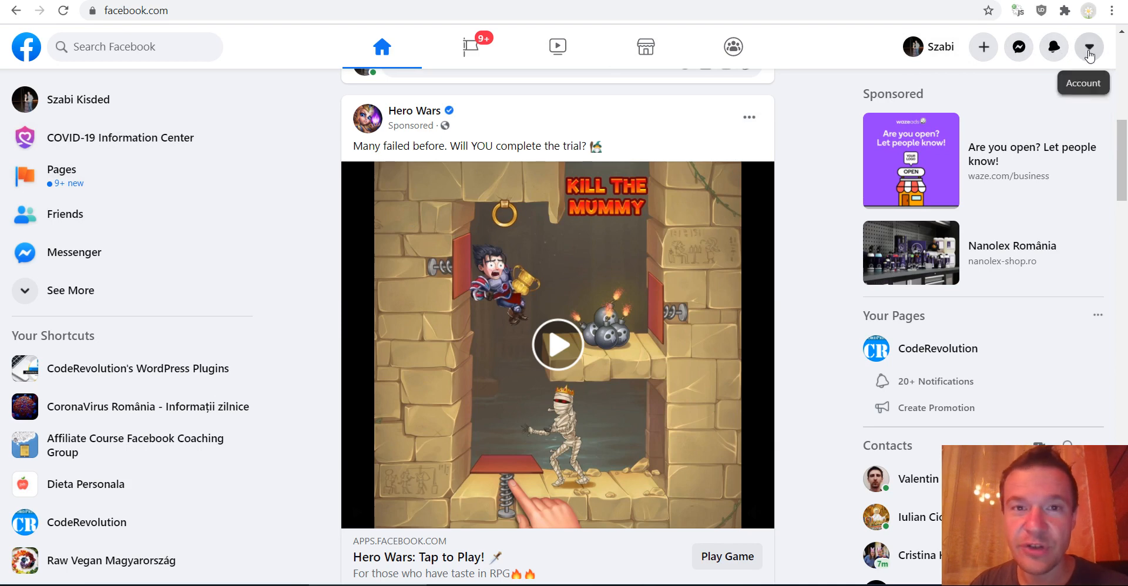
# - Bring up the account menu to reach Your Pages and the CodeRevolution page
pyautogui.click(1088, 47)
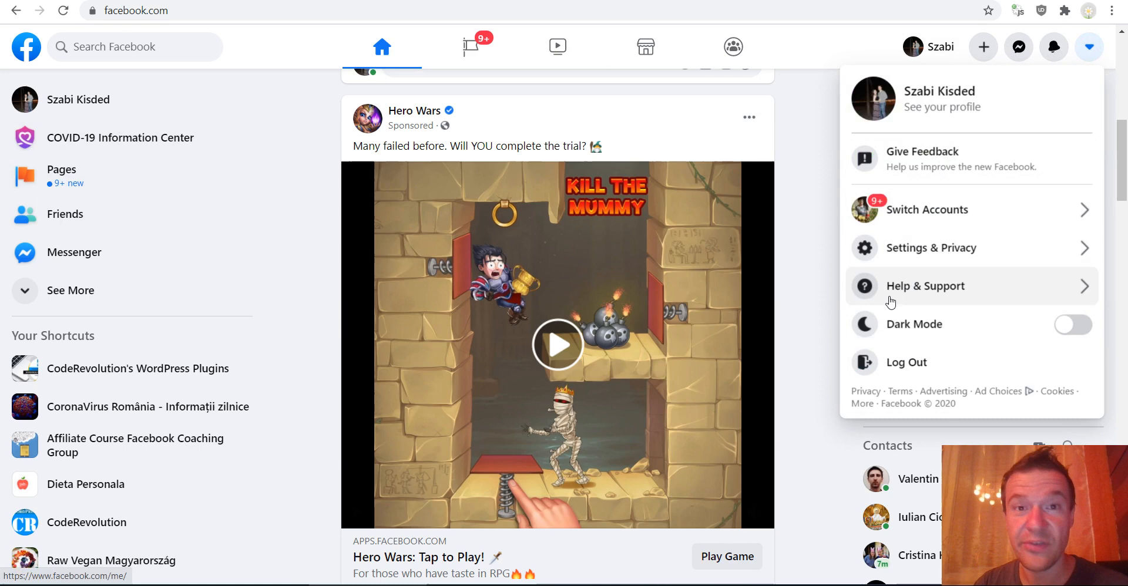
pyautogui.moveTo(964, 323)
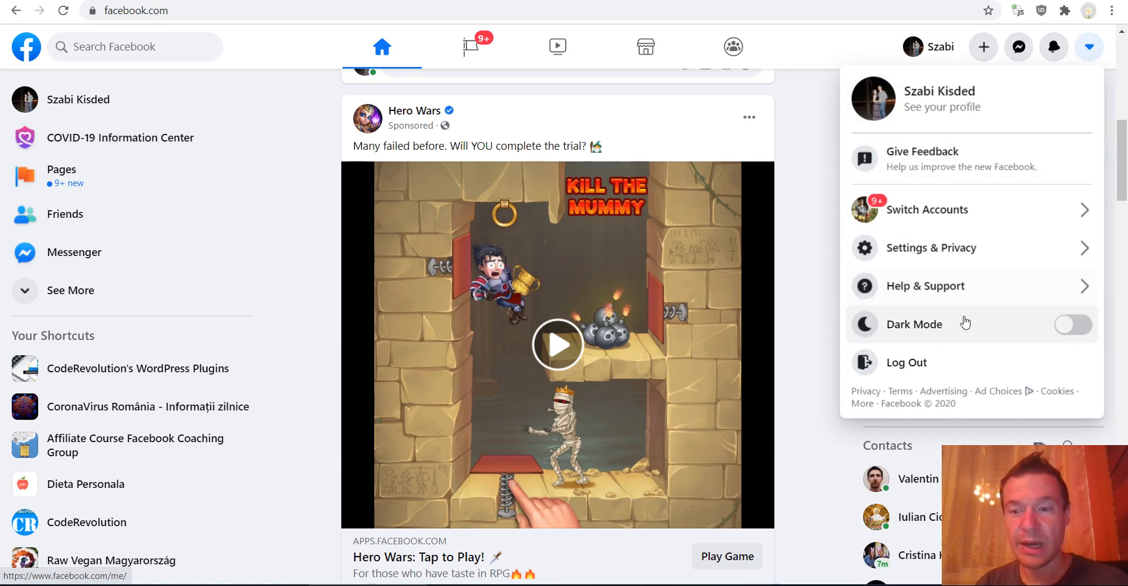
pyautogui.moveTo(924, 318)
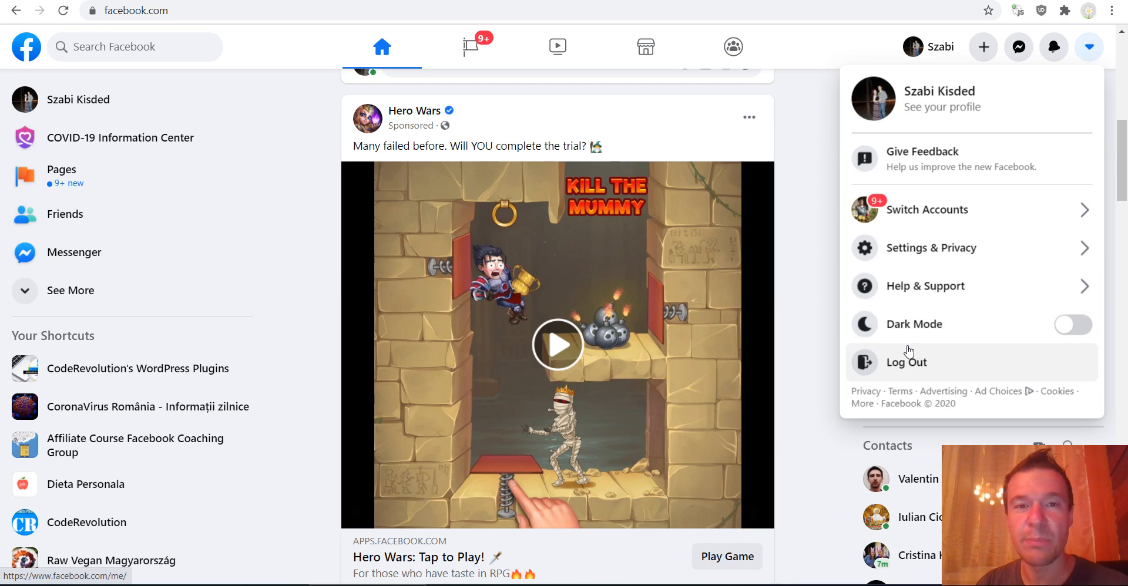
pyautogui.moveTo(975, 336)
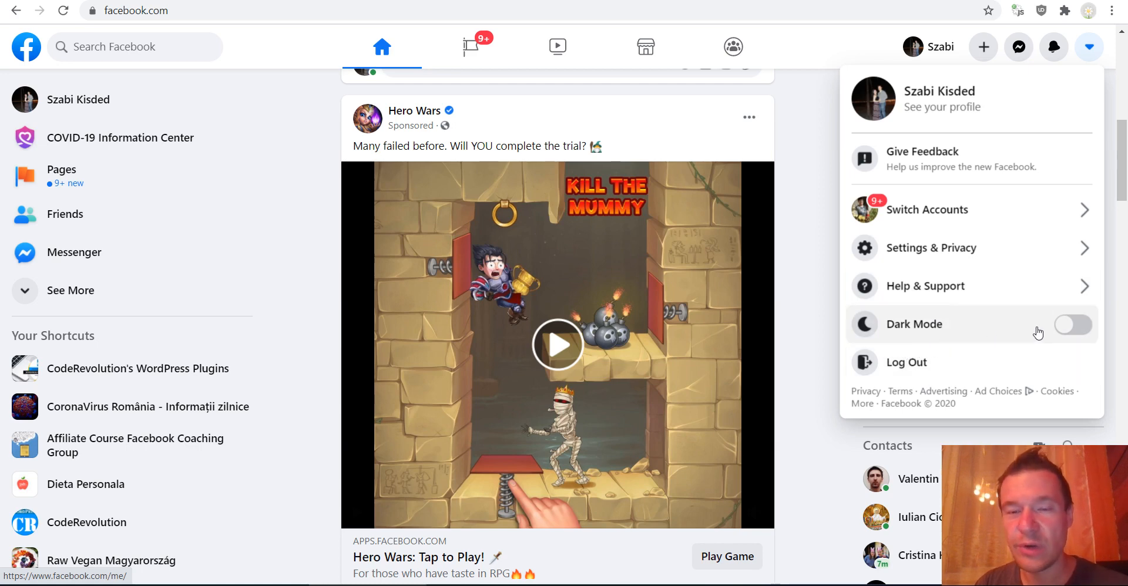
pyautogui.moveTo(817, 223)
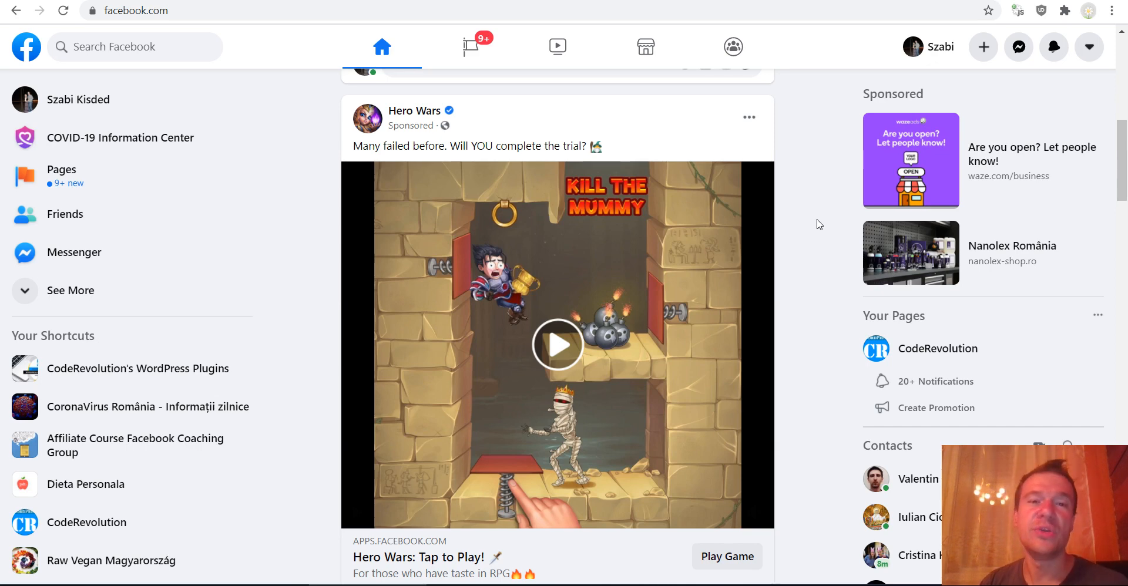
pyautogui.moveTo(799, 280)
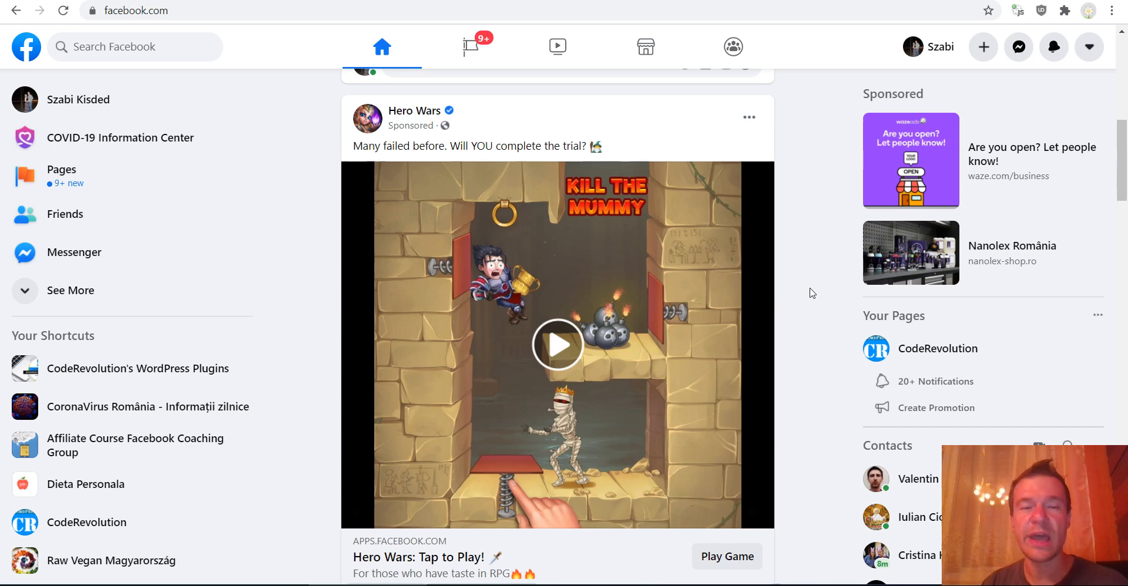
pyautogui.moveTo(836, 348)
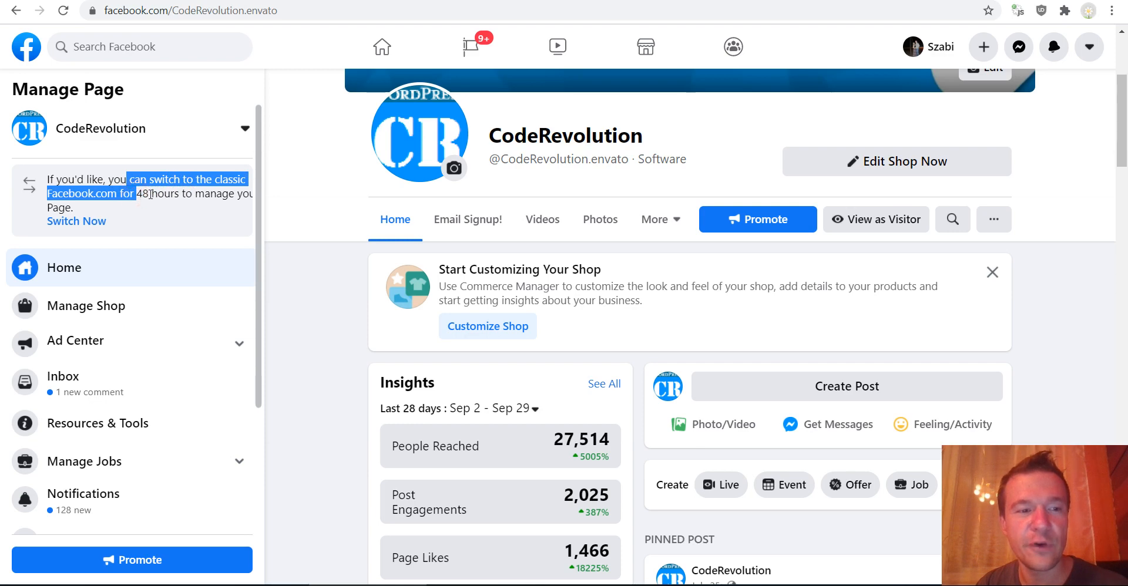
pyautogui.moveTo(153, 219)
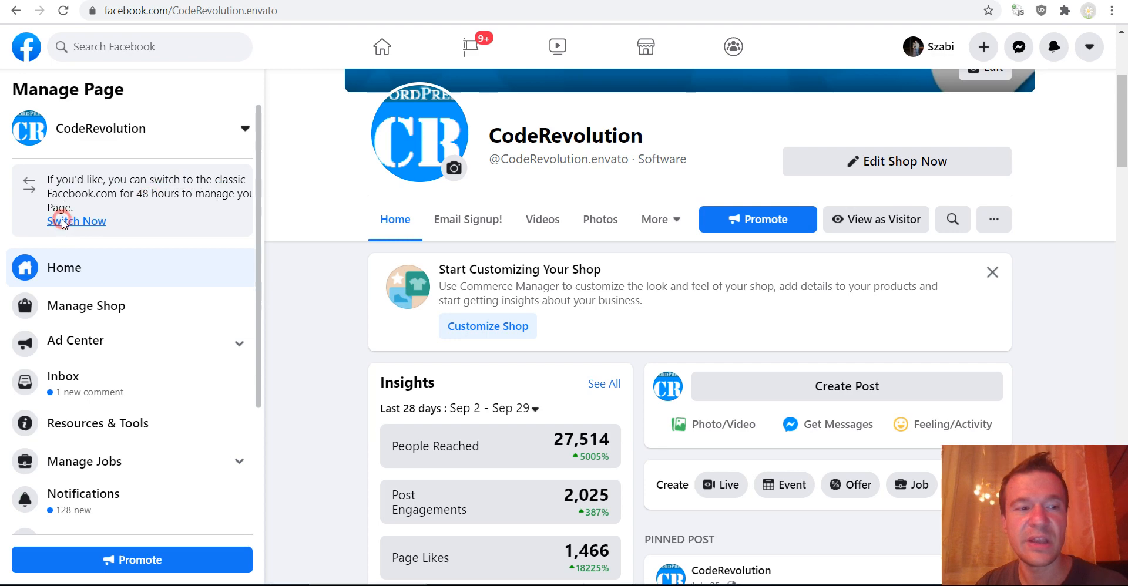
# - Accept the Switch Now offer so CodeRevolution loads in the classic blue-header layout
pyautogui.click(77, 221)
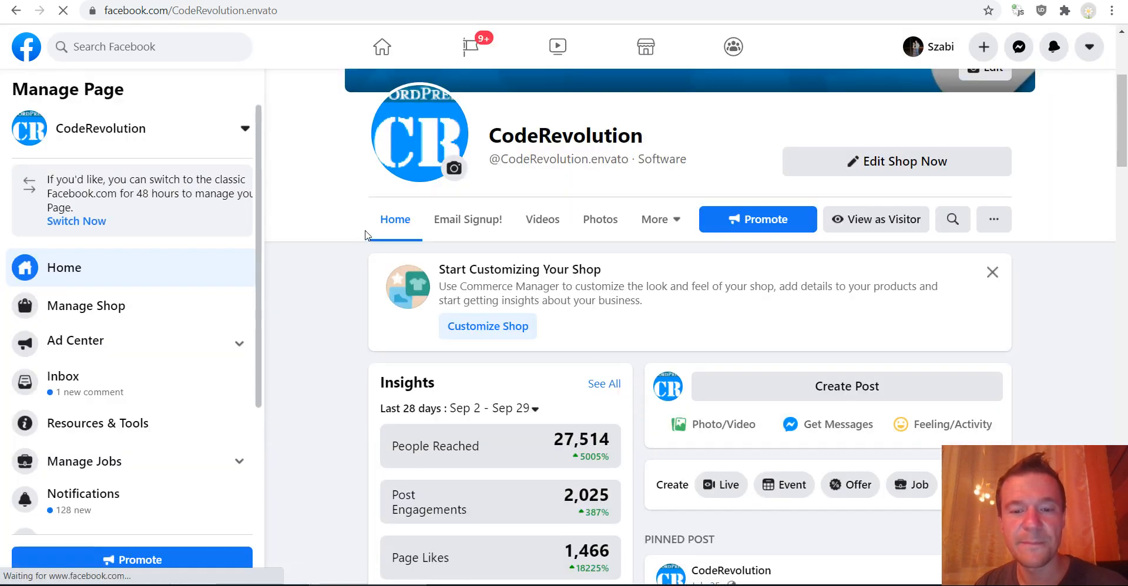
pyautogui.click(76, 221)
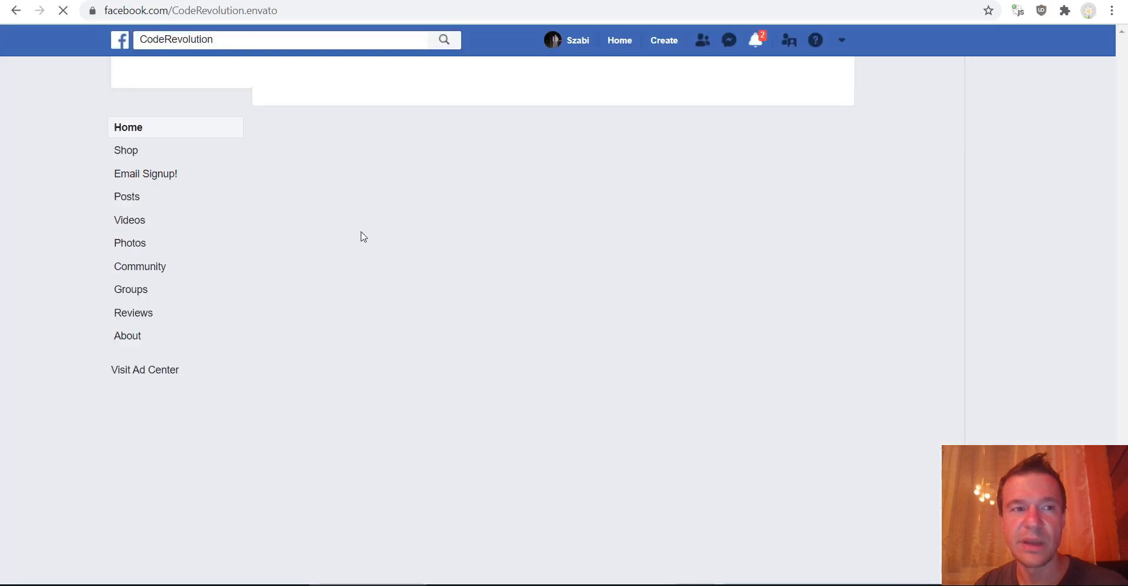